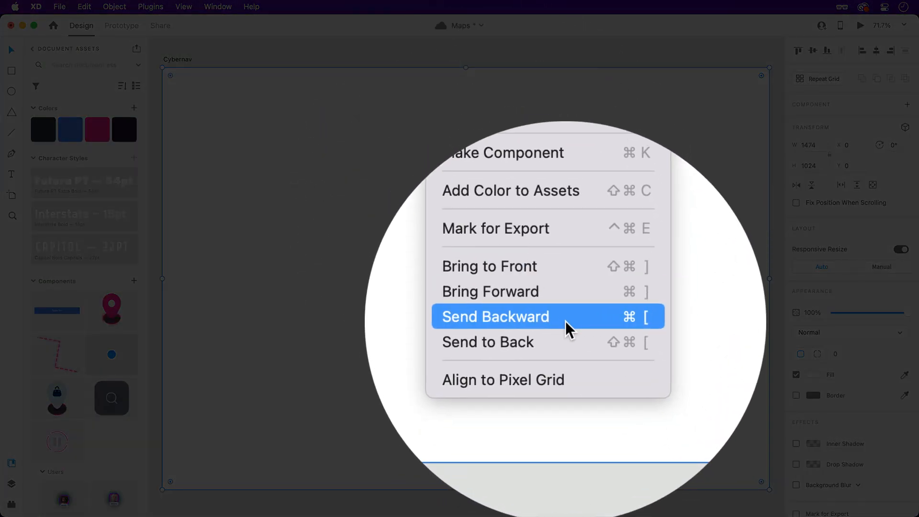
- Send the map layer one level backward so it sits behind the navigation panel
{"action": "left_click", "coordinate": [495, 317]}
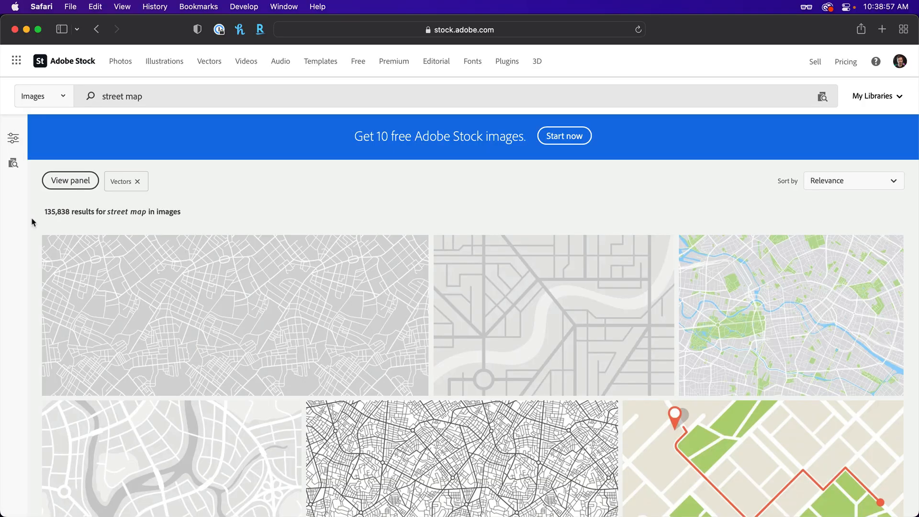
- Scroll down through the Adobe Stock vector results for street maps
{"action": "scroll", "scroll_direction": "down", "scroll_amount": 3}
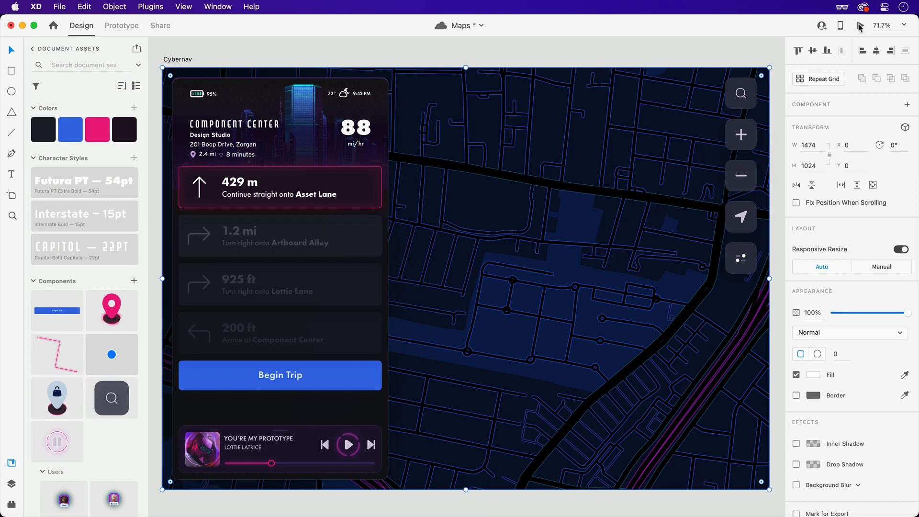
{"action": "left_click", "coordinate": [860, 25]}
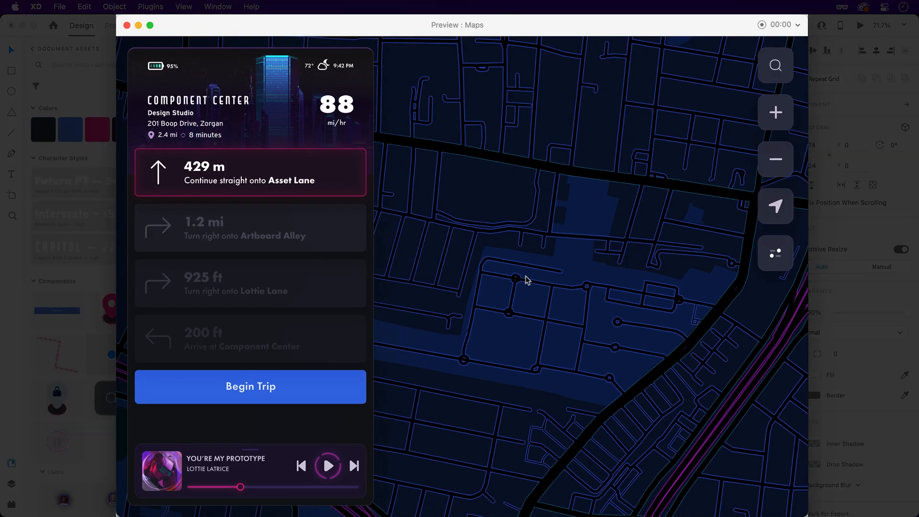
{"action": "left_click", "coordinate": [139, 25]}
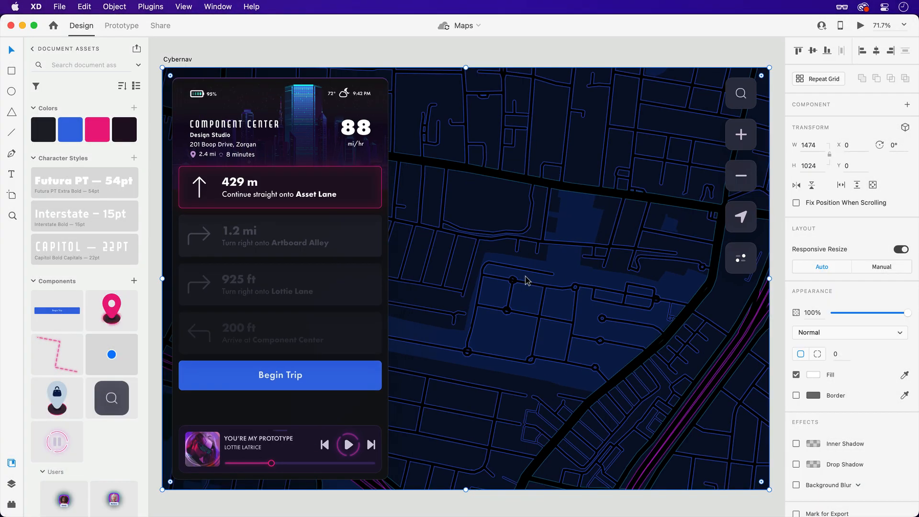
{"action": "mouse_move", "coordinate": [523, 280]}
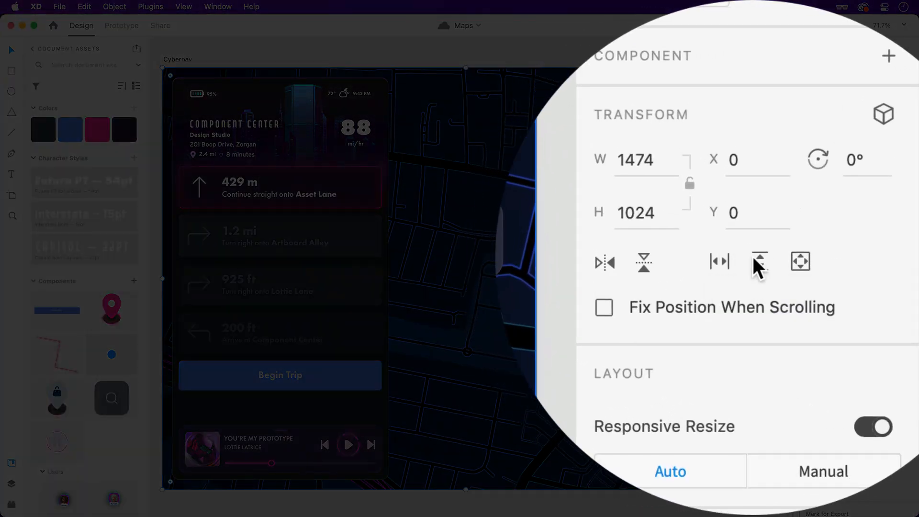
{"action": "mouse_move", "coordinate": [800, 260]}
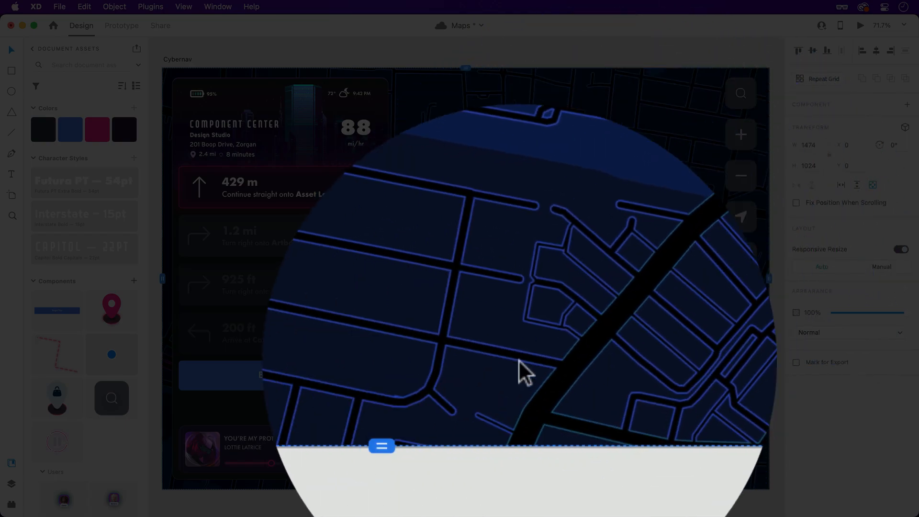
- Adjust the scroll group's viewport handle so the visible area ends at the artboard bottom
{"action": "left_click_drag", "start_coordinate": [381, 445], "coordinate": [468, 382]}
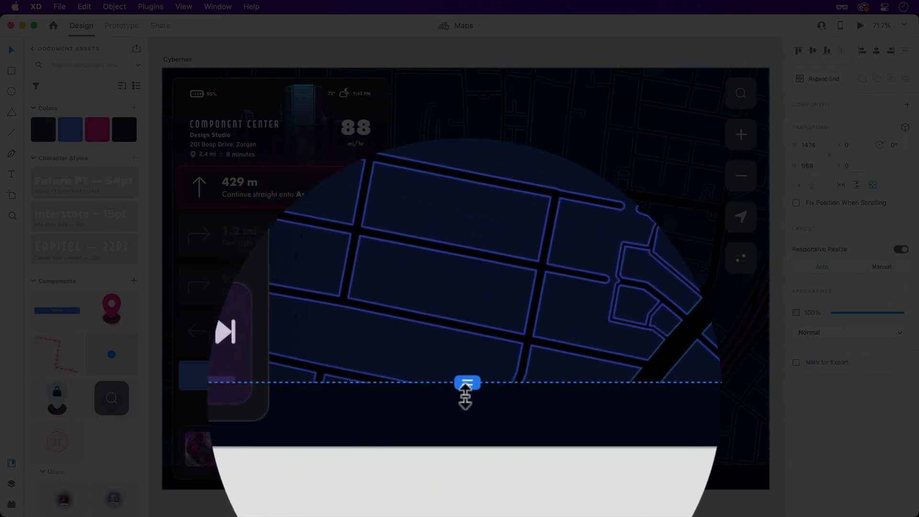
{"action": "left_click_drag", "start_coordinate": [466, 383], "coordinate": [466, 445]}
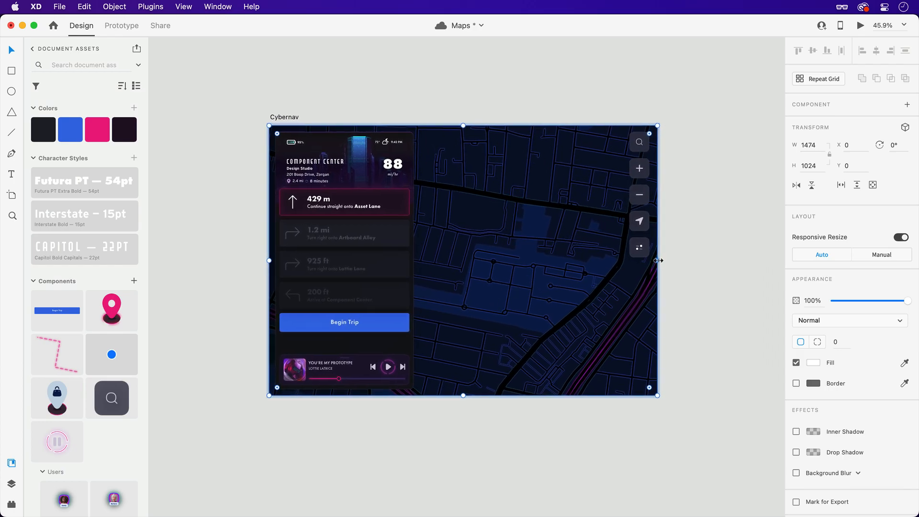
- Stretch the street map to 2328 × 1644 beyond the artboard and preview the Maps screen
{"action": "left_click_drag", "start_coordinate": [657, 260], "coordinate": [763, 260]}
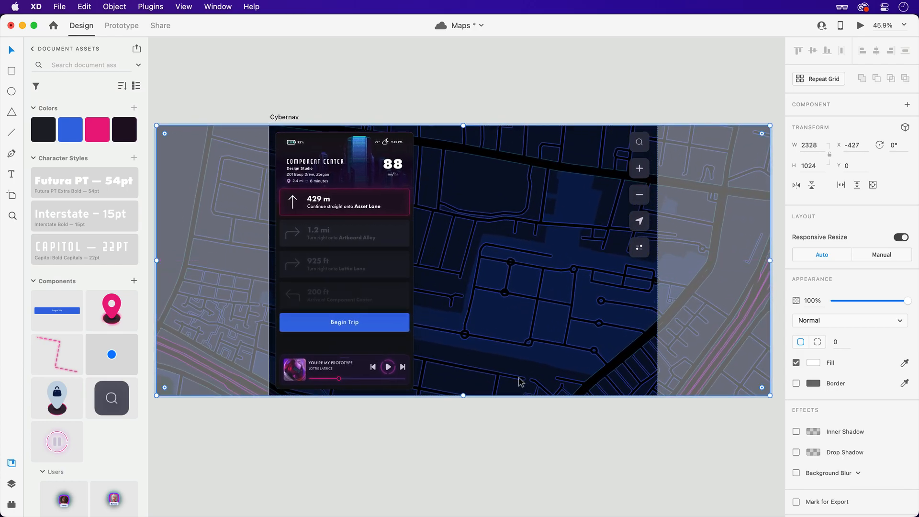
{"action": "left_click_drag", "start_coordinate": [464, 395], "coordinate": [469, 469]}
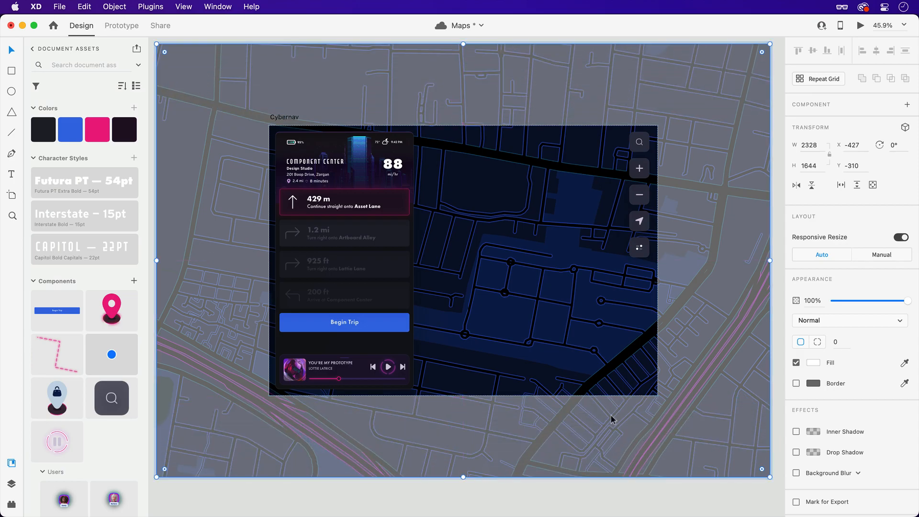
{"action": "left_click", "coordinate": [861, 25]}
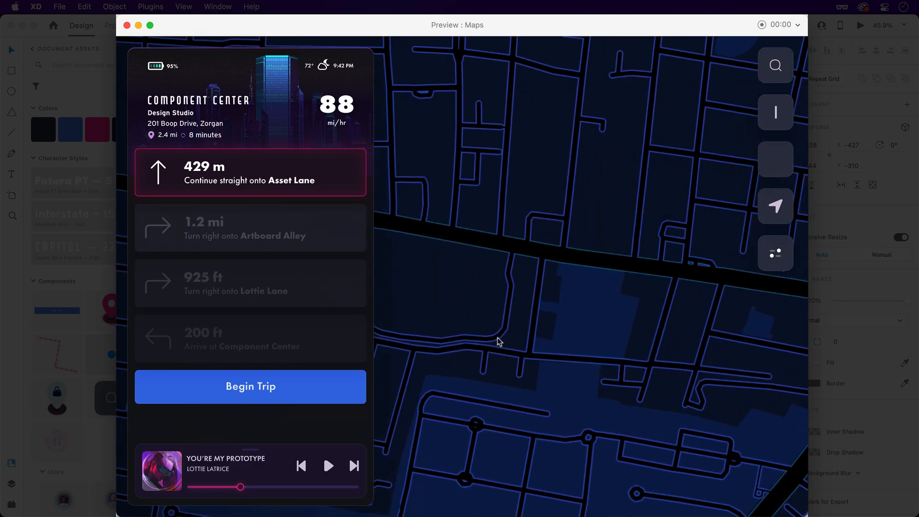
{"action": "left_click", "coordinate": [126, 25]}
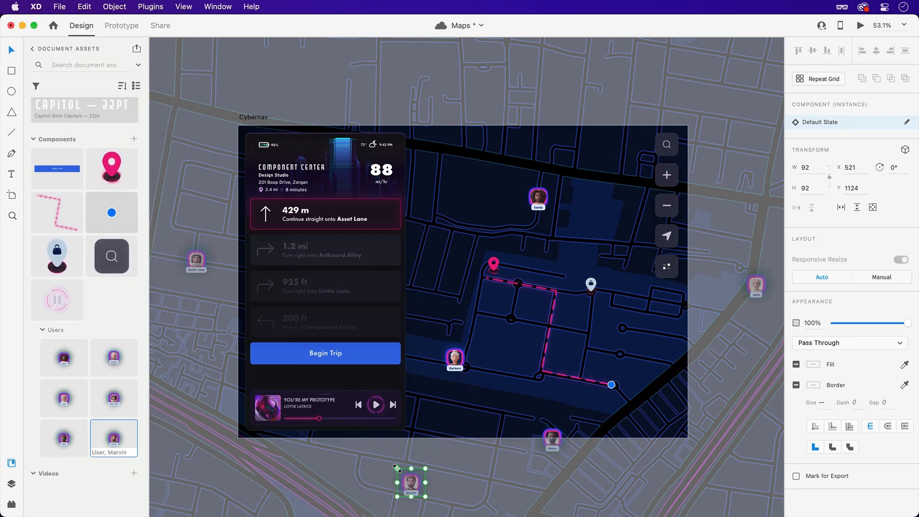
- Preview the Maps artboard with the placed users, pins and route
{"action": "left_click", "coordinate": [861, 25]}
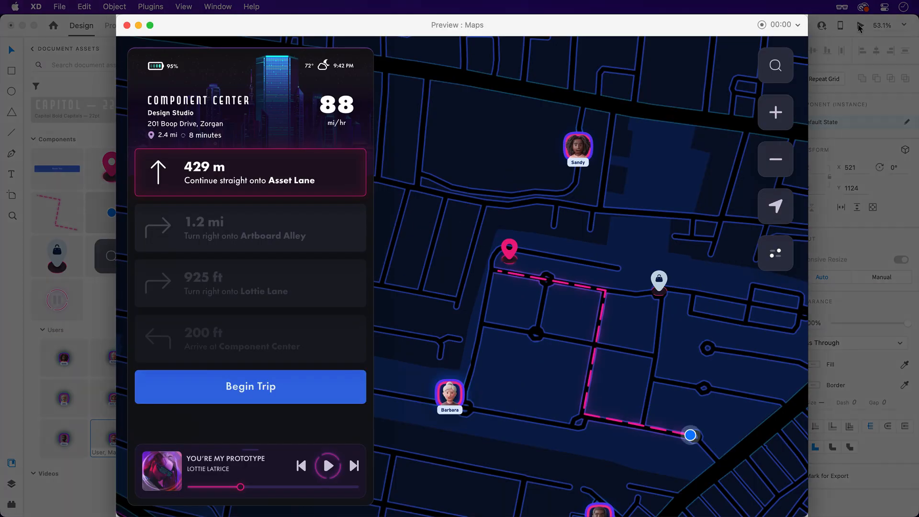